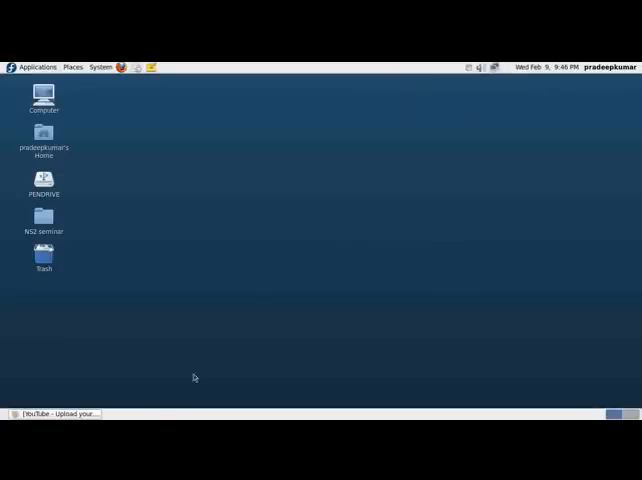
{"action": "mouse_move", "coordinate": [185, 186]}
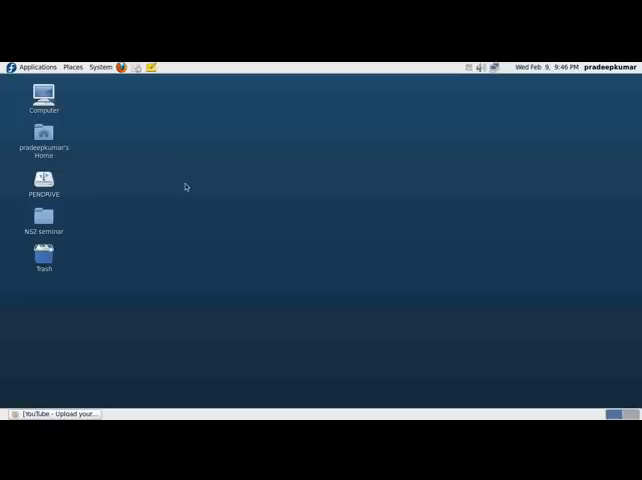
{"action": "mouse_move", "coordinate": [222, 204]}
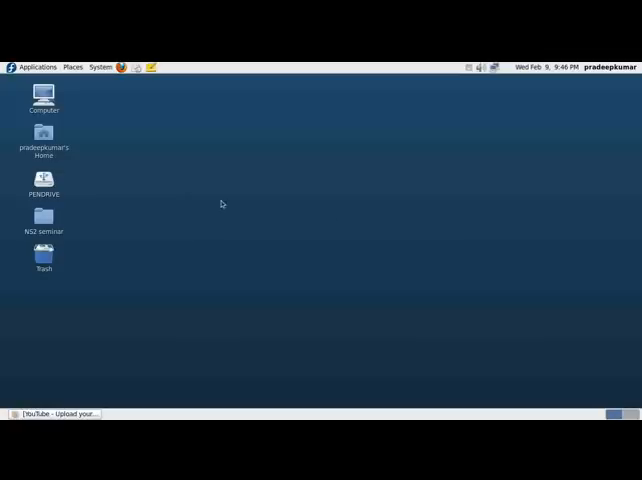
{"action": "mouse_move", "coordinate": [304, 249]}
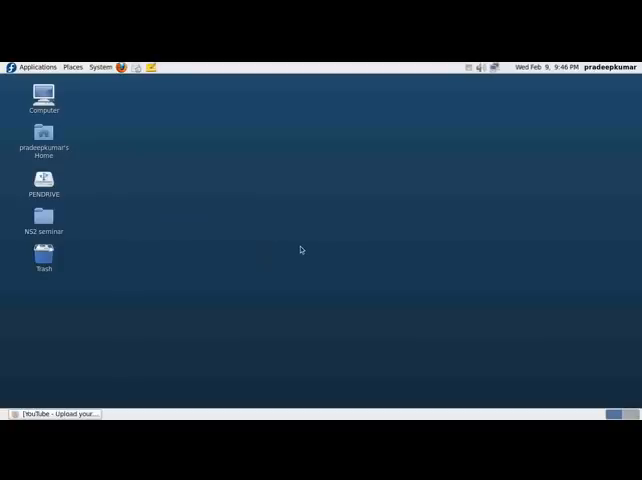
{"action": "mouse_move", "coordinate": [280, 239]}
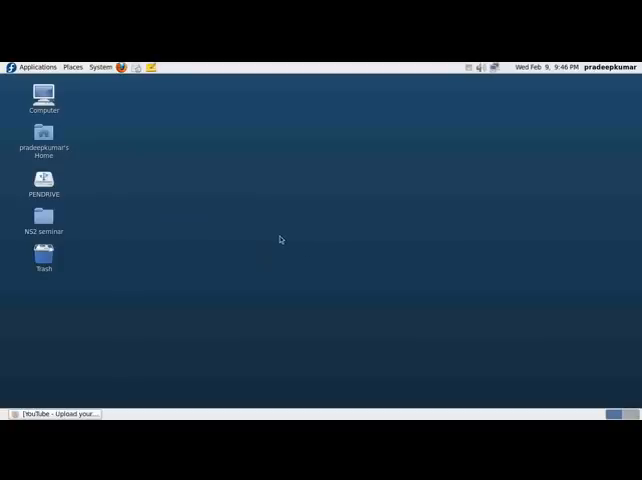
{"action": "mouse_move", "coordinate": [267, 227]}
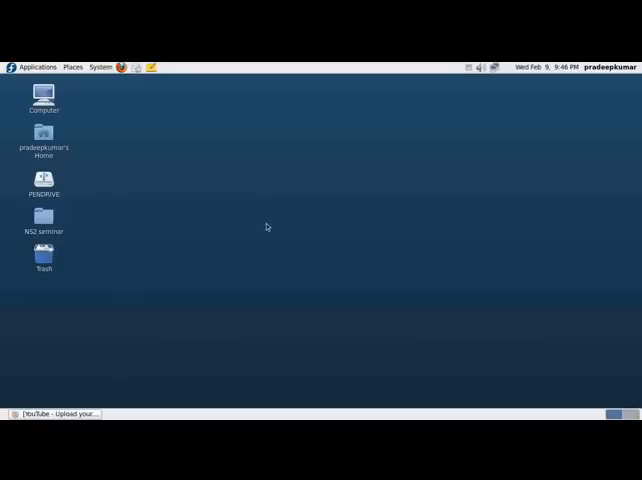
{"action": "mouse_move", "coordinate": [188, 197]}
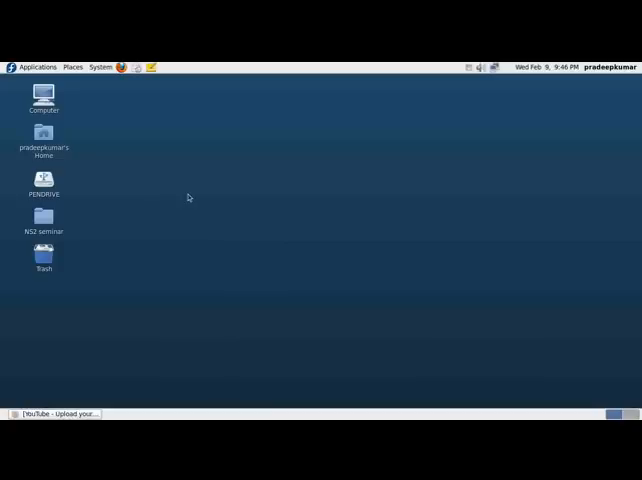
{"action": "mouse_move", "coordinate": [276, 217]}
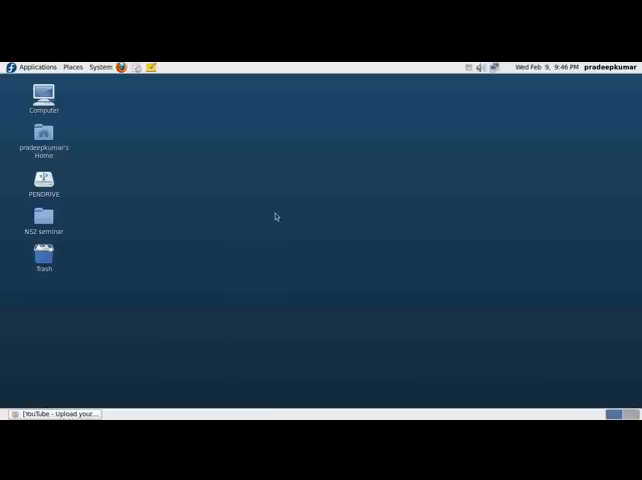
{"action": "mouse_move", "coordinate": [268, 215]}
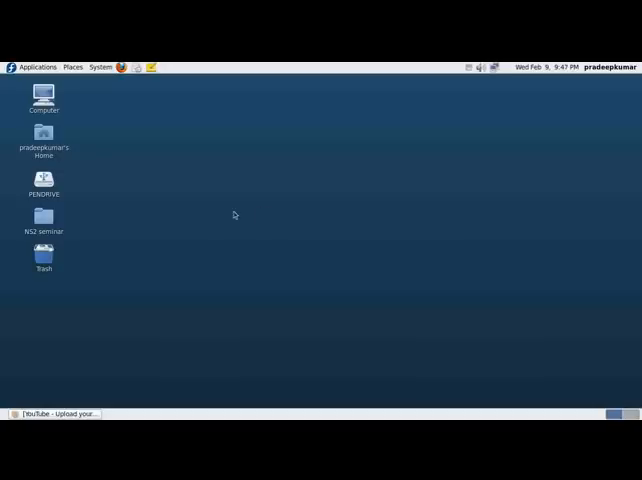
{"action": "mouse_move", "coordinate": [150, 210]}
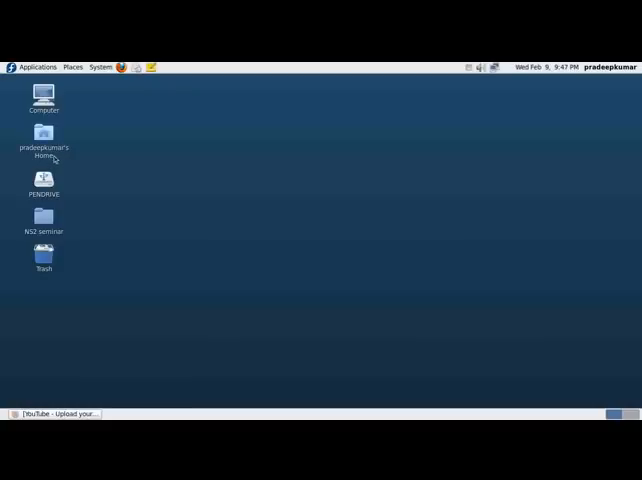
Open the Home folder and select the ns-allinone-2.34.tar.gz archive
{"action": "double_click", "coordinate": [43, 135]}
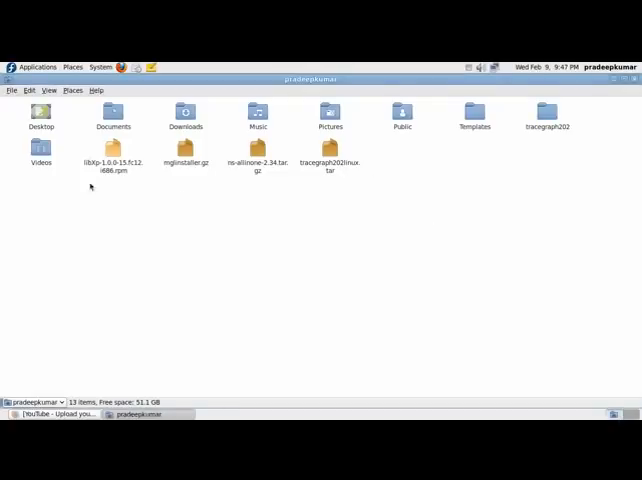
{"action": "left_click", "coordinate": [257, 162]}
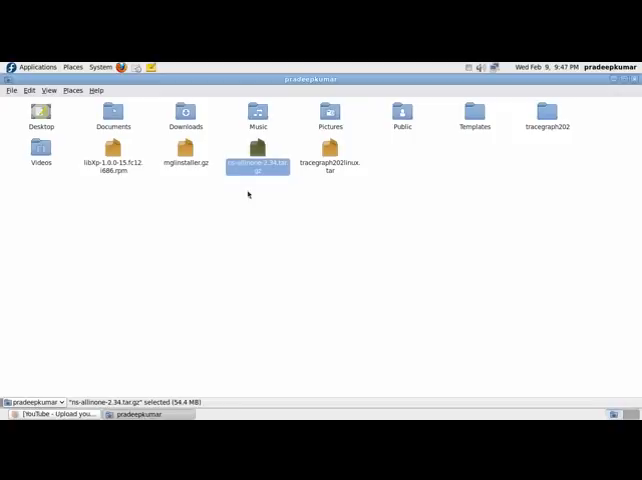
{"action": "mouse_move", "coordinate": [264, 201]}
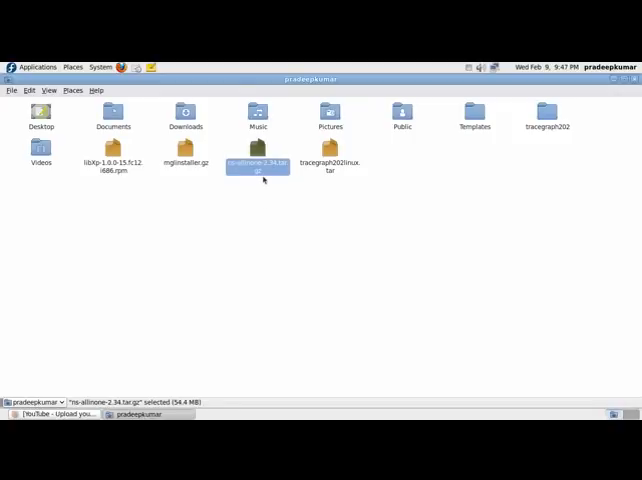
{"action": "mouse_move", "coordinate": [268, 182]}
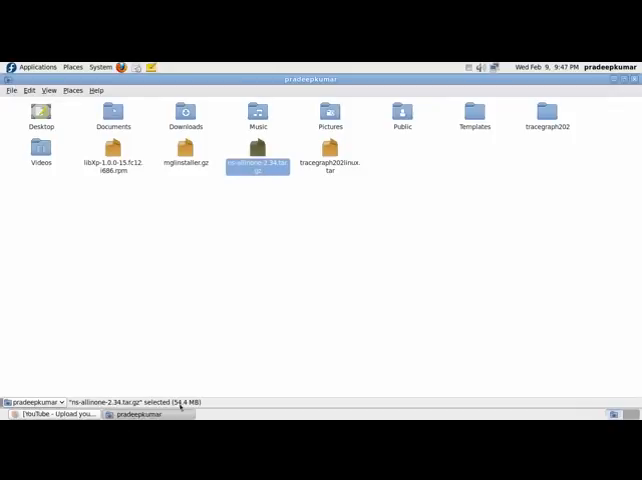
{"action": "mouse_move", "coordinate": [302, 230]}
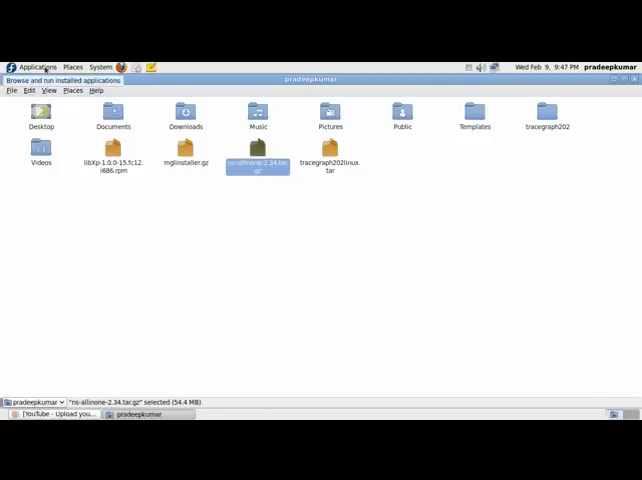
Launch Terminal from the Applications System Tools menu
{"action": "left_click", "coordinate": [35, 66]}
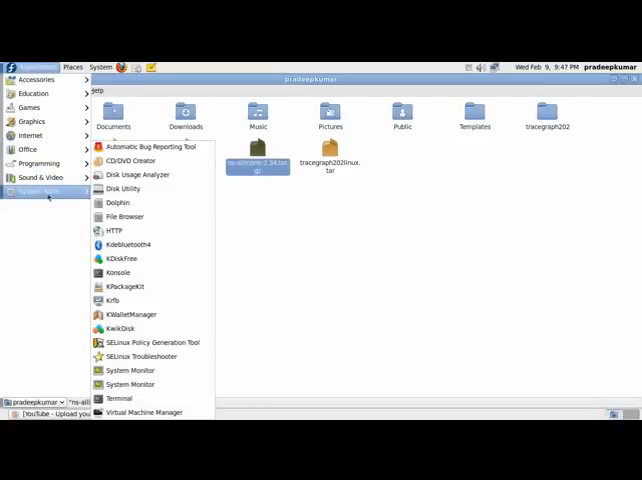
{"action": "left_click", "coordinate": [119, 397]}
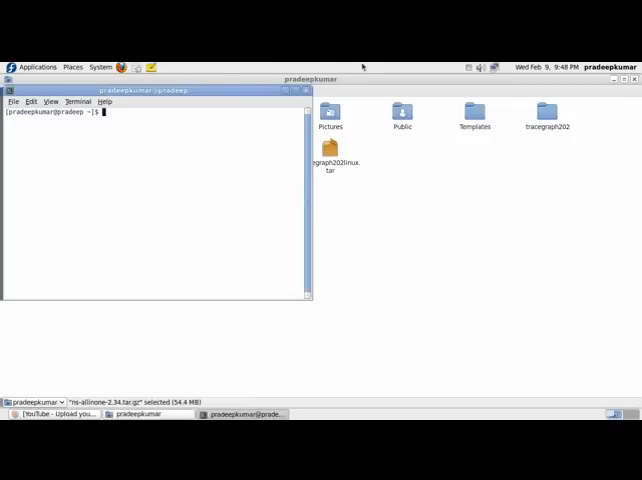
Run pwd to confirm /home/pradeepkumar and list the home directory files
{"action": "type", "text": "pw"}
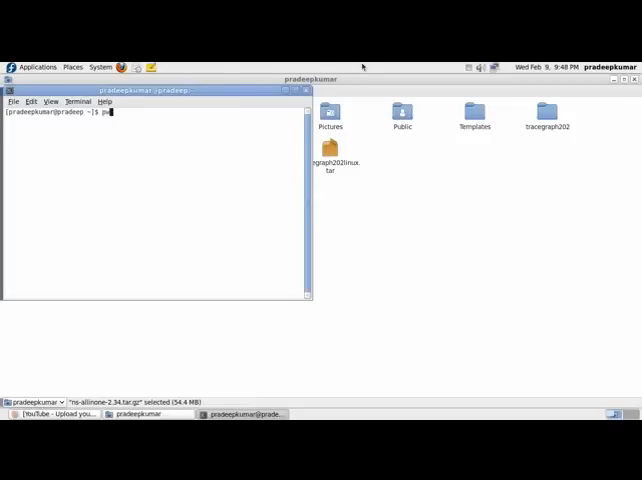
{"action": "key", "text": "Return"}
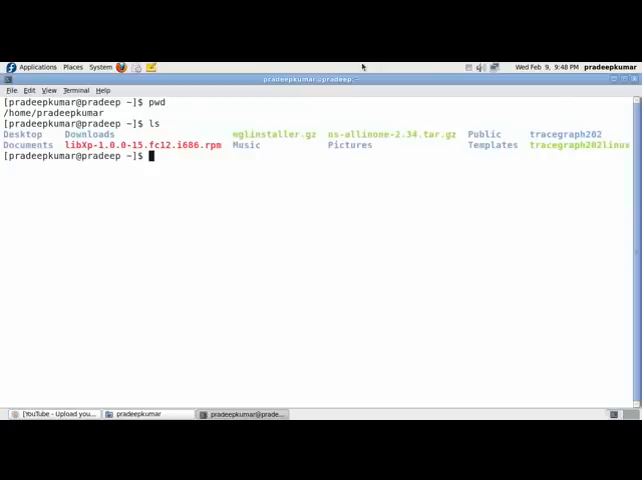
{"action": "double_click", "coordinate": [392, 133]}
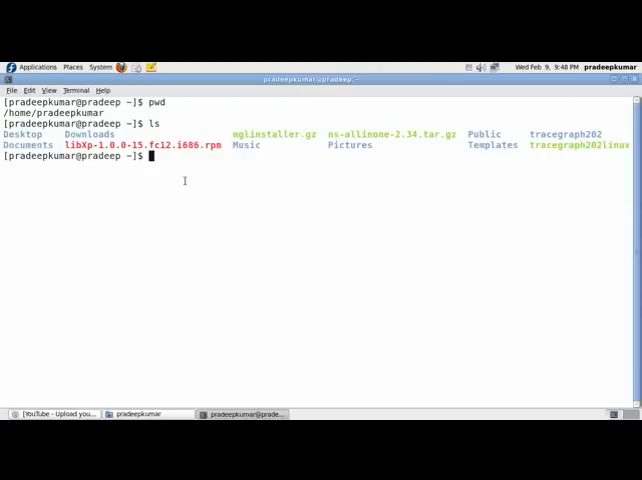
{"action": "mouse_move", "coordinate": [170, 170]}
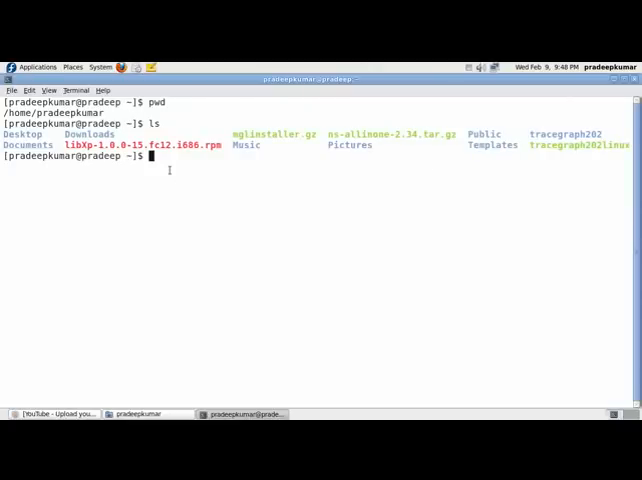
Run tar zxvf ns-allinone-2.34.tar.gz to extract the archive
{"action": "type", "text": "tar"}
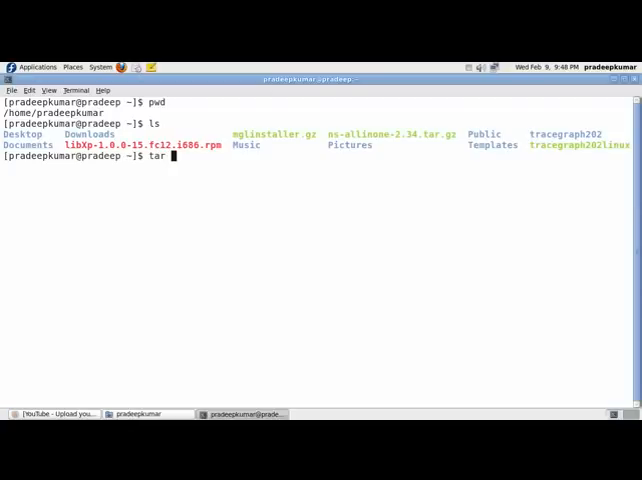
{"action": "type", "text": "zxvf n"}
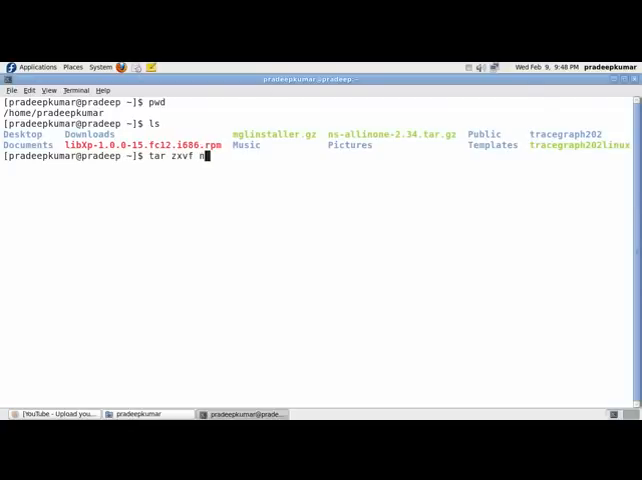
{"action": "type", "text": "s-allinone-2.34.tar.gz"}
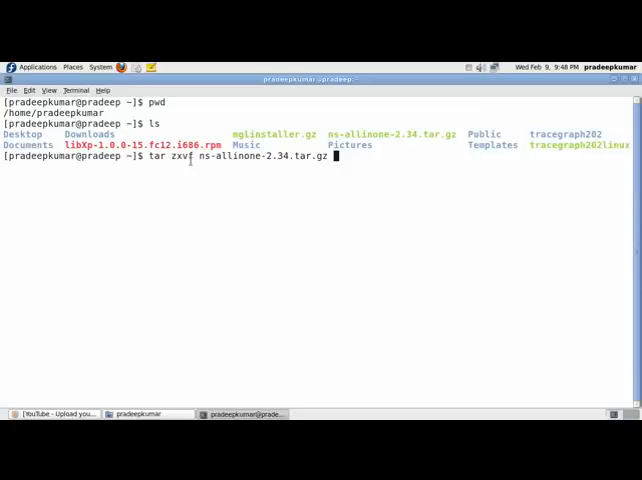
{"action": "key", "text": "Return"}
{"action": "type", "text": "ls"}
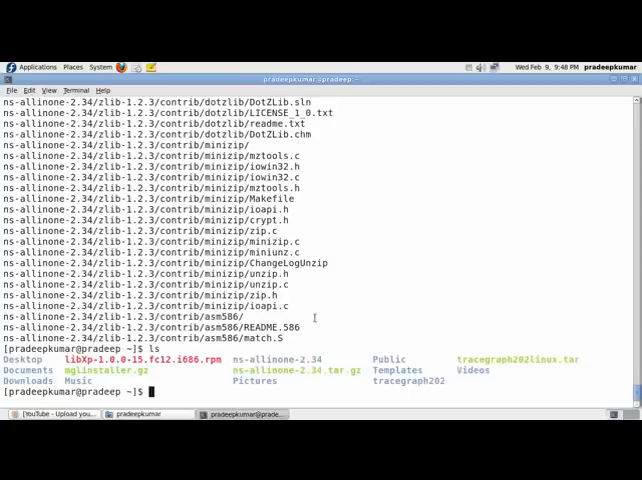
Change into ns-allinone-2.34 and list ns-2.34, tcl8.4.18, tk8.4.18, otcl and install
{"action": "double_click", "coordinate": [255, 359]}
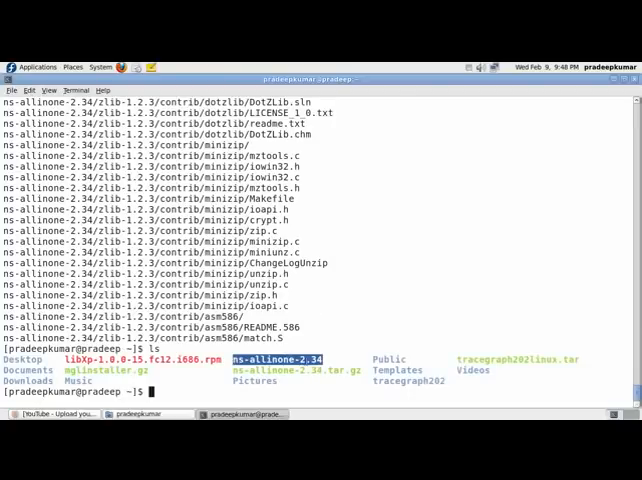
{"action": "type", "text": "cd"}
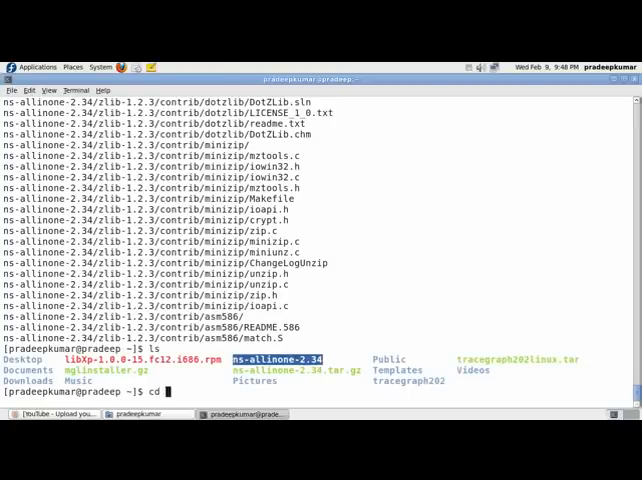
{"action": "type", "text": "ns-allinone-2.34"}
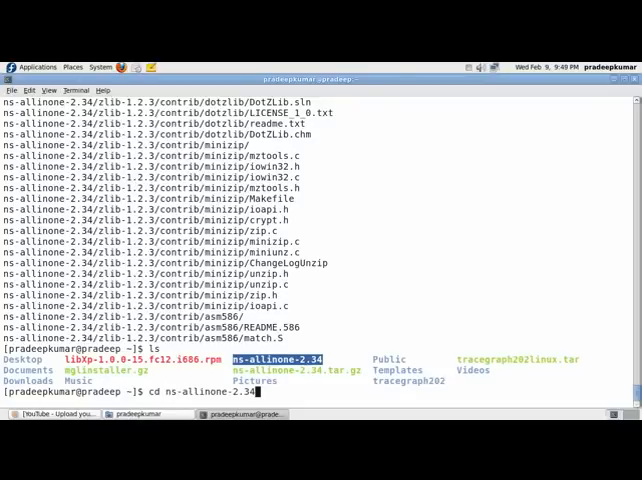
{"action": "key", "text": "Return"}
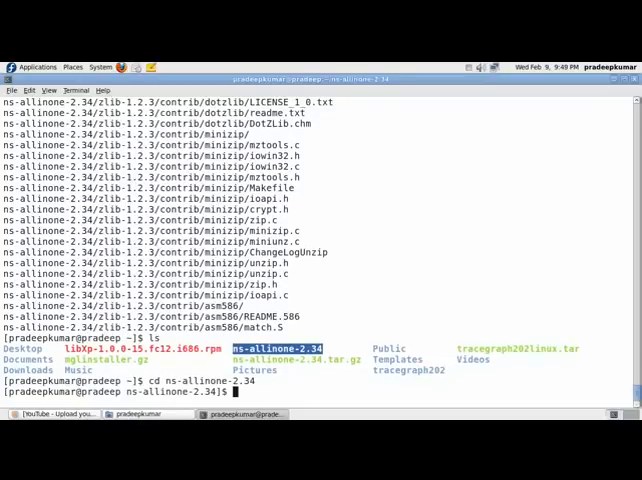
{"action": "type", "text": "ls"}
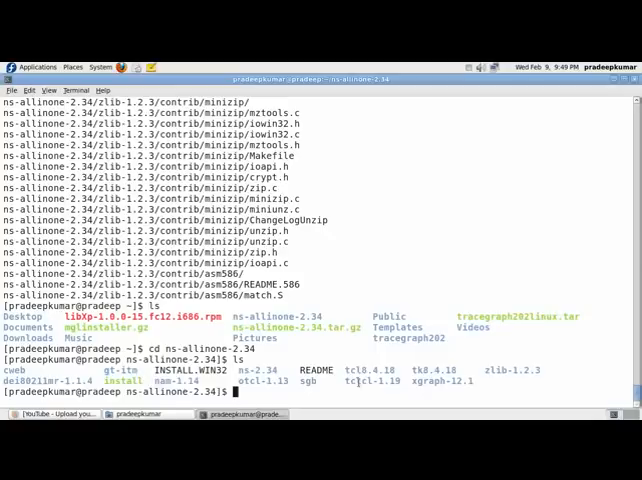
{"action": "double_click", "coordinate": [374, 383]}
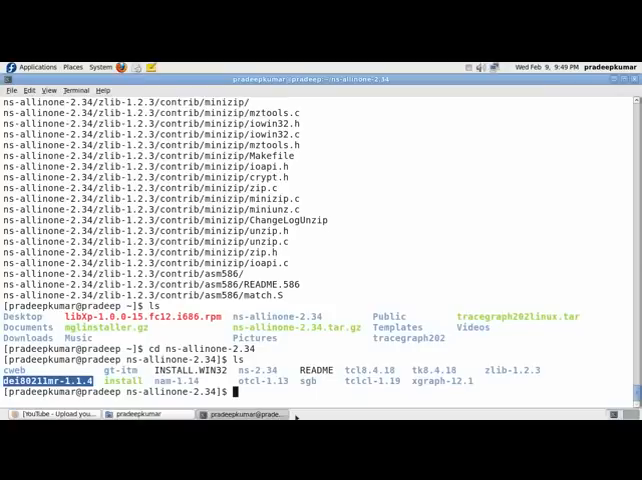
Run ./install and follow the configure and compile output
{"action": "type", "text": "./in"}
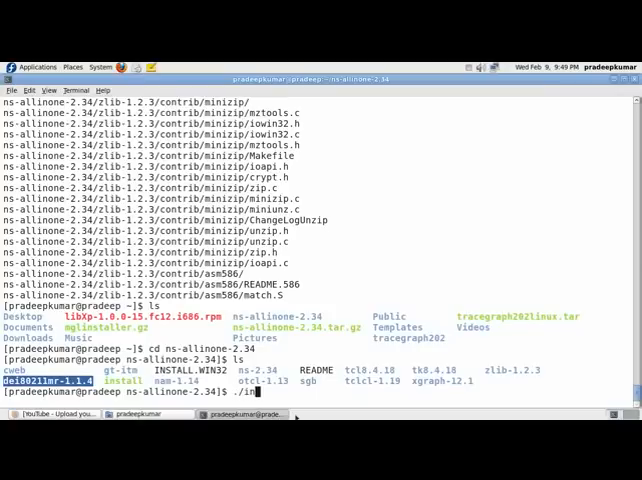
{"action": "key", "text": "Return"}
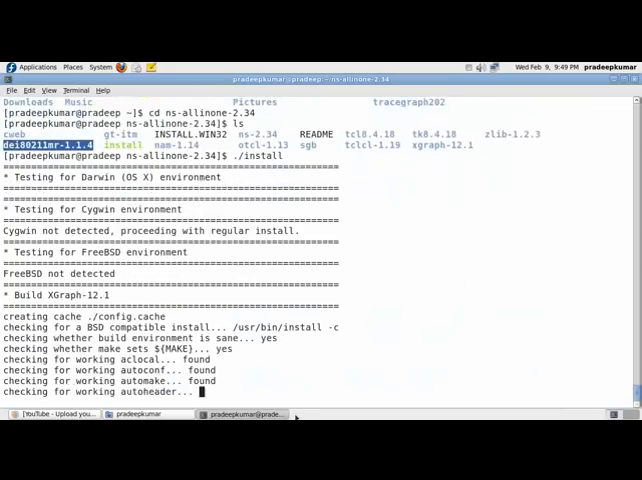
{"action": "scroll", "scroll_direction": "down", "scroll_amount": 3}
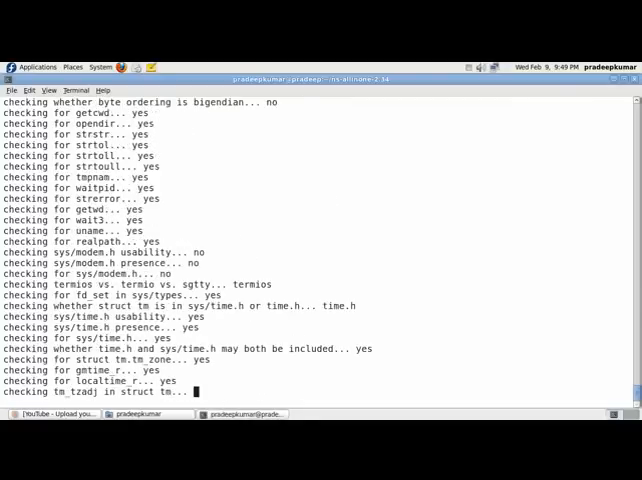
{"action": "scroll", "scroll_direction": "down", "scroll_amount": 3}
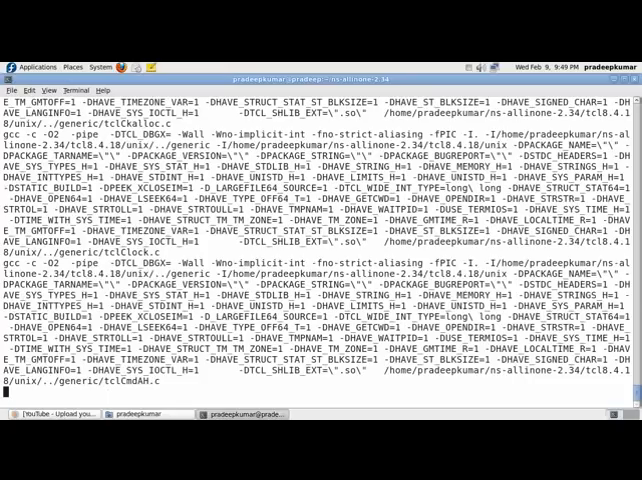
{"action": "scroll", "scroll_direction": "down", "scroll_amount": 3}
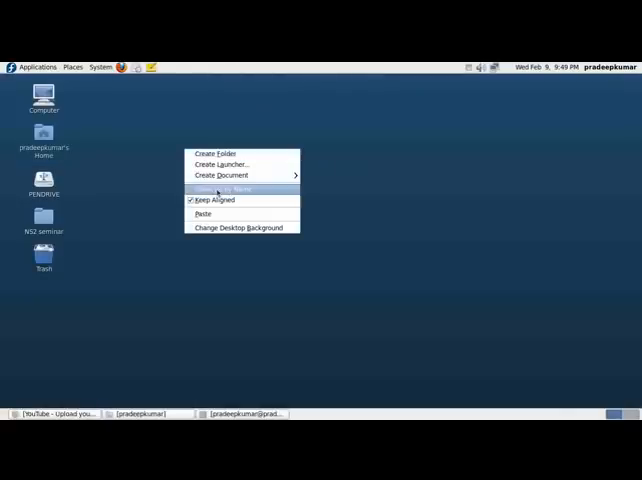
Launch a second Terminal from Applications > System Tools
{"action": "left_click", "coordinate": [143, 199]}
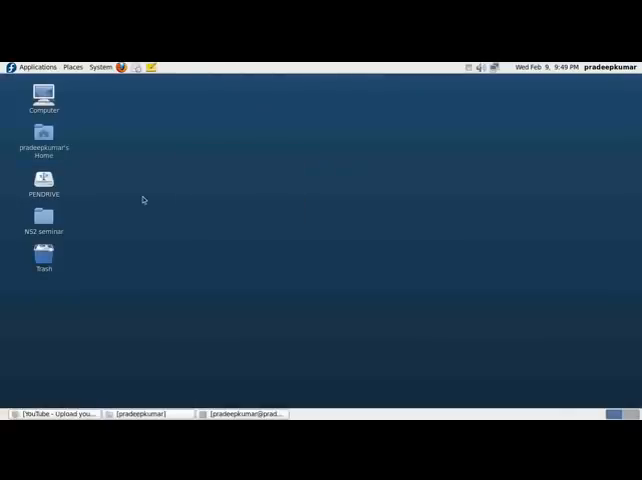
{"action": "right_click", "coordinate": [143, 200]}
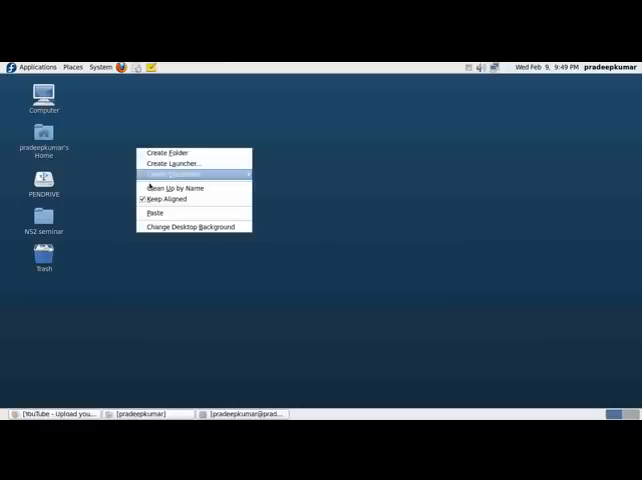
{"action": "left_click", "coordinate": [36, 67]}
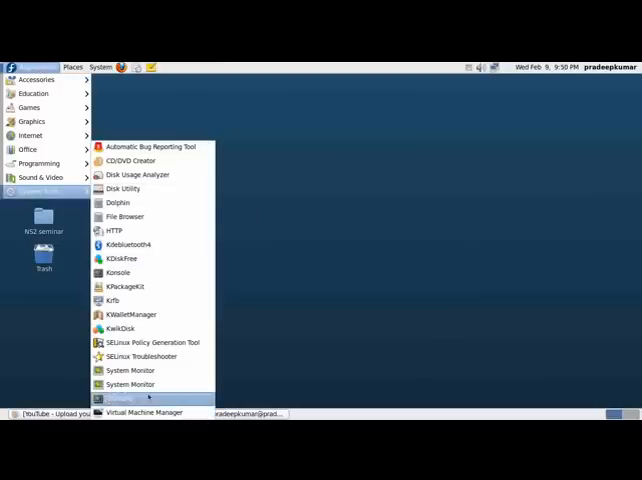
{"action": "left_click", "coordinate": [117, 272]}
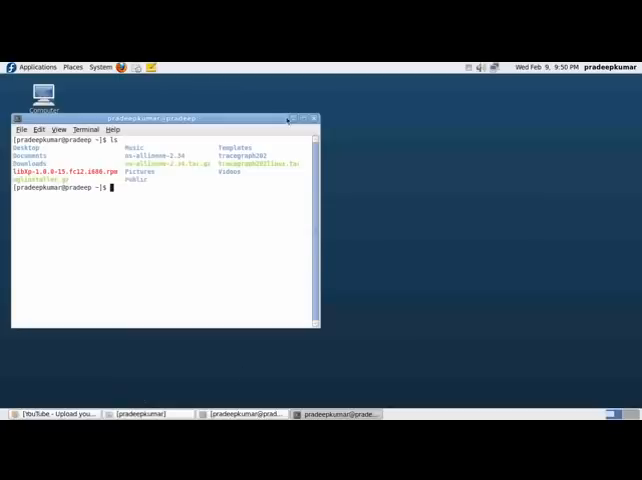
Maximize the new terminal and list the home folder files
{"action": "left_click", "coordinate": [305, 118]}
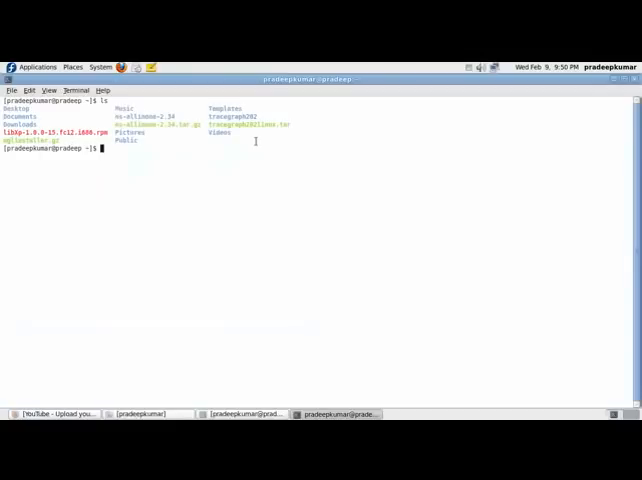
{"action": "key", "text": "Return"}
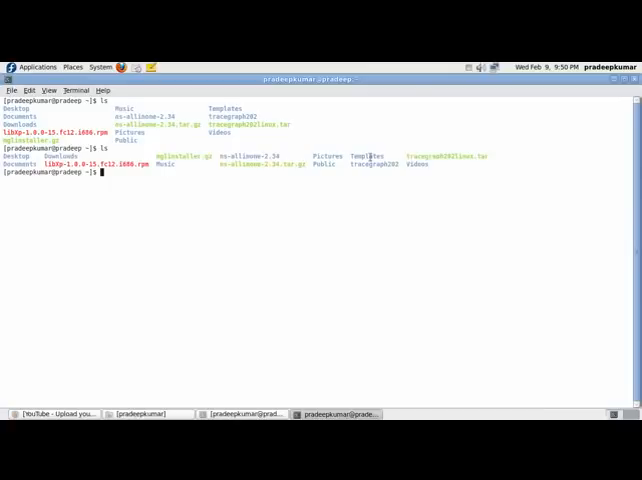
{"action": "mouse_move", "coordinate": [250, 250]}
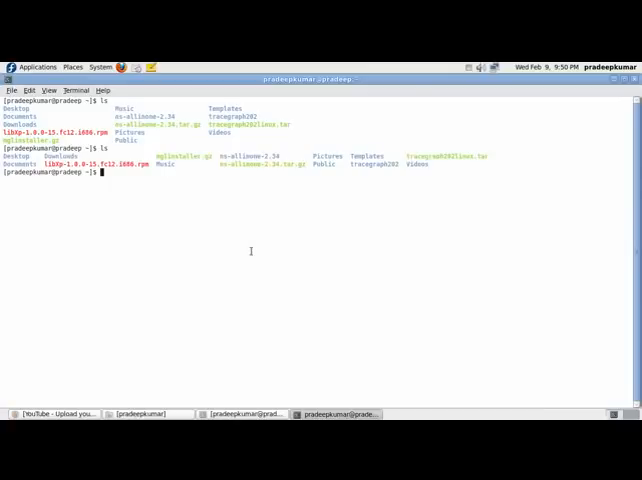
{"action": "mouse_move", "coordinate": [249, 249]}
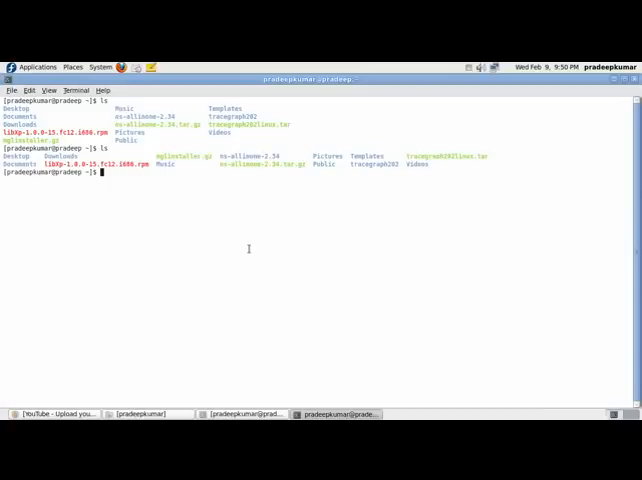
{"action": "mouse_move", "coordinate": [174, 216]}
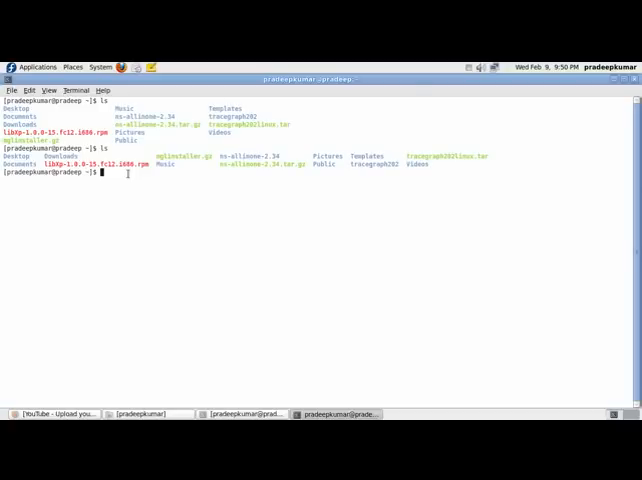
{"action": "type", "text": "gedit"}
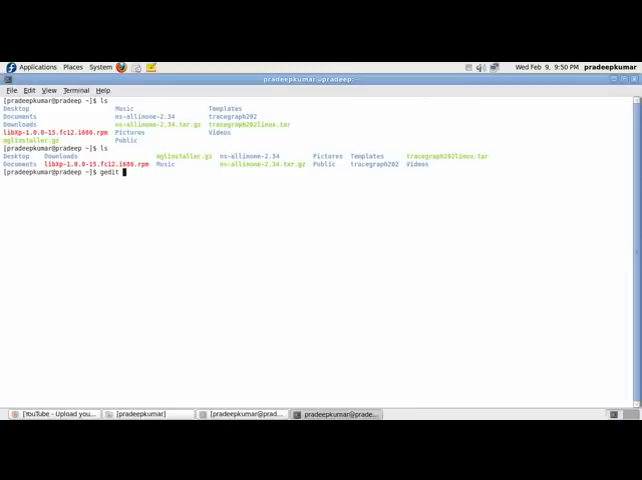
Run gedit .bash_profile to open the profile file
{"action": "type", "text": ".bash"}
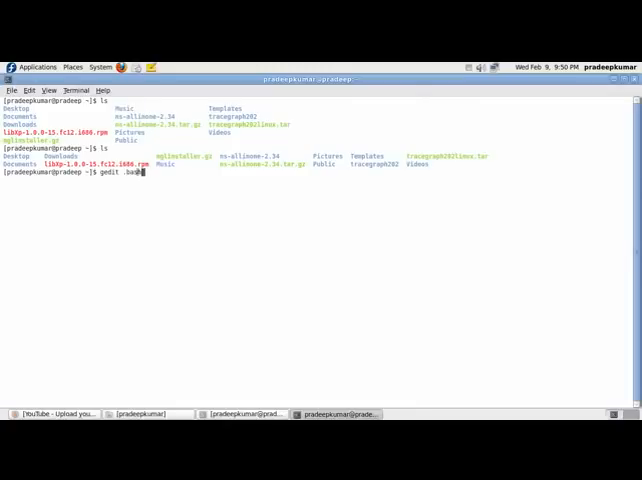
{"action": "type", "text": "_profile"}
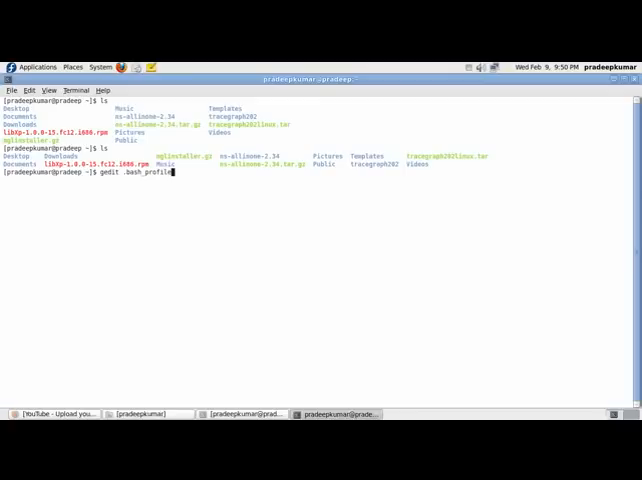
{"action": "key", "text": "Return"}
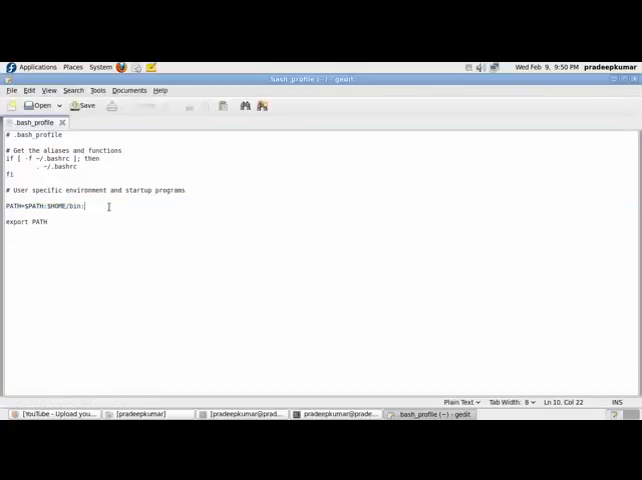
Edit the PATH line so it again ends with $HOME/bin:
{"action": "key", "text": "BackSpace"}
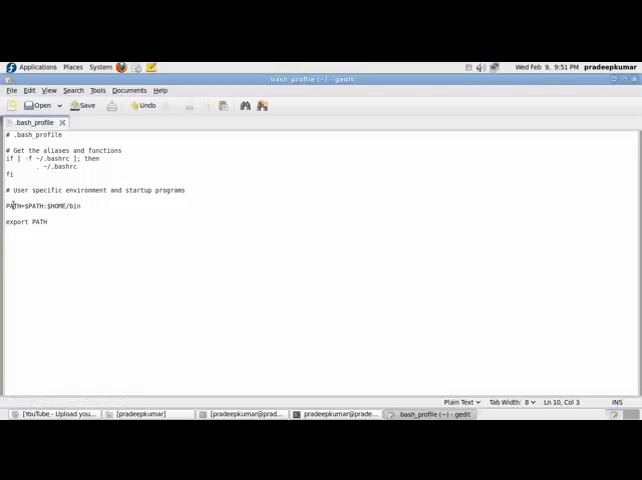
{"action": "double_click", "coordinate": [32, 206]}
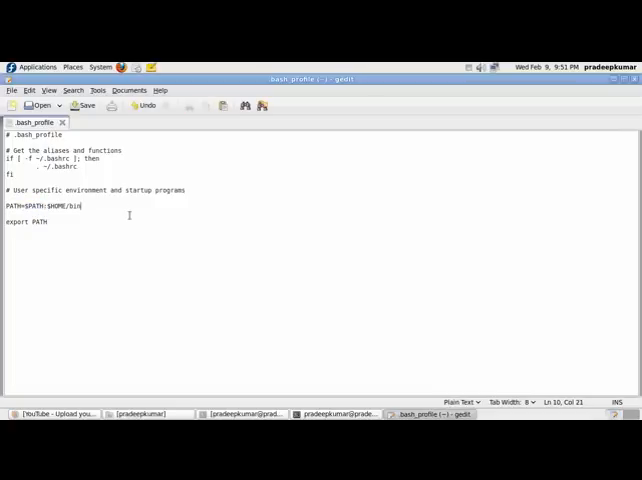
{"action": "type", "text": ":"}
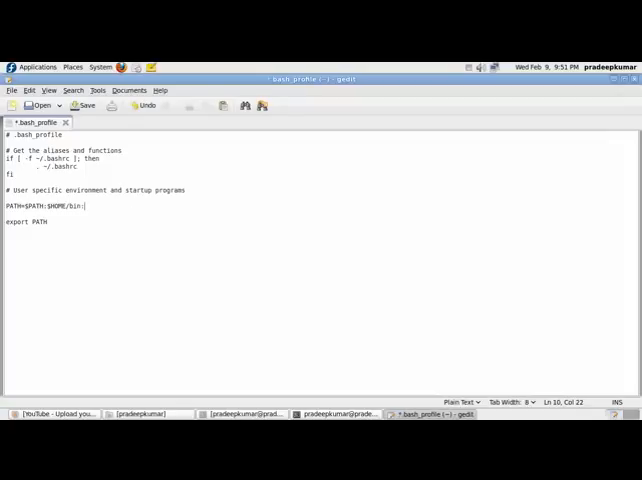
{"action": "mouse_move", "coordinate": [177, 373]}
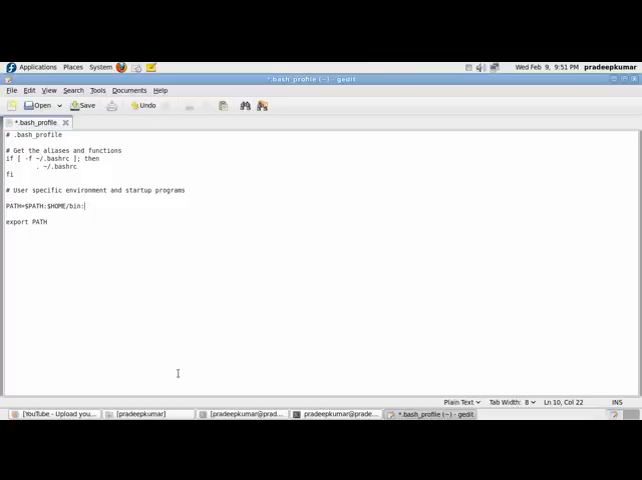
{"action": "mouse_move", "coordinate": [93, 207]}
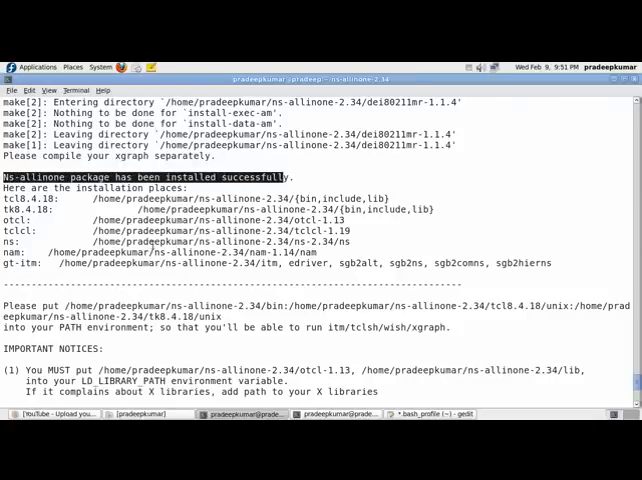
Select the recommended NS2 PATH directories following 'Please put' in the install output
{"action": "scroll", "scroll_direction": "down", "scroll_amount": 3}
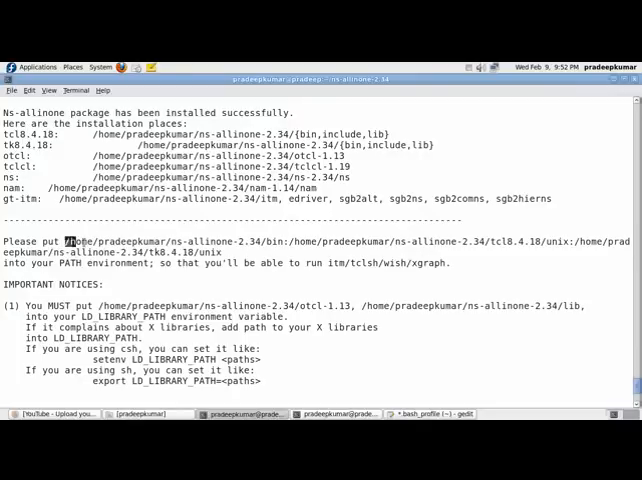
{"action": "left_click_drag", "start_coordinate": [72, 240], "coordinate": [205, 263]}
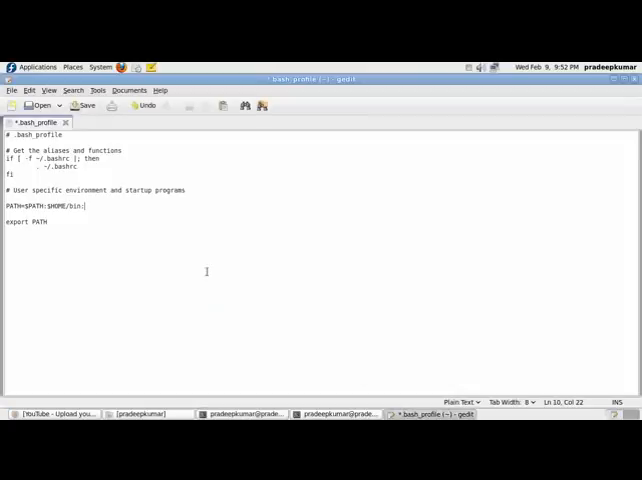
Add ns-allinone-2.34 bin, tcl8.4.18 and tk8.4.18 to PATH, then otcl-1.13 and lib on a new line
{"action": "type", "text": ":/home/pradeepkumar/ns-allinone-2.34/bin:/home/pradeepkumar/ns-allinone-2.34/tcl8.4.18/unix:/home/pradeepkumar/ns-allinone-2.34/tk8.4.18/unix"}
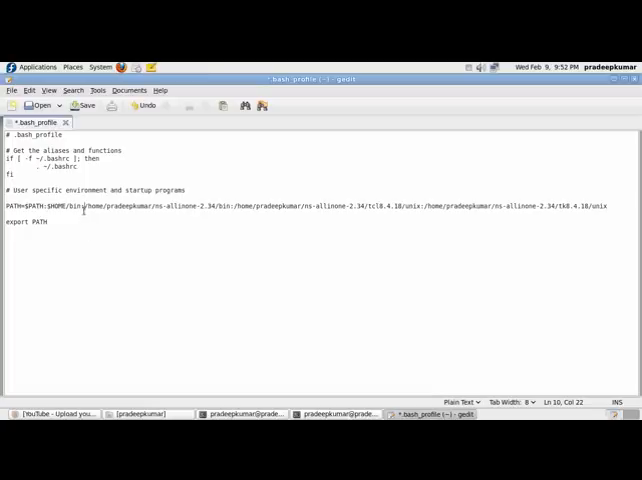
{"action": "left_click", "coordinate": [630, 213]}
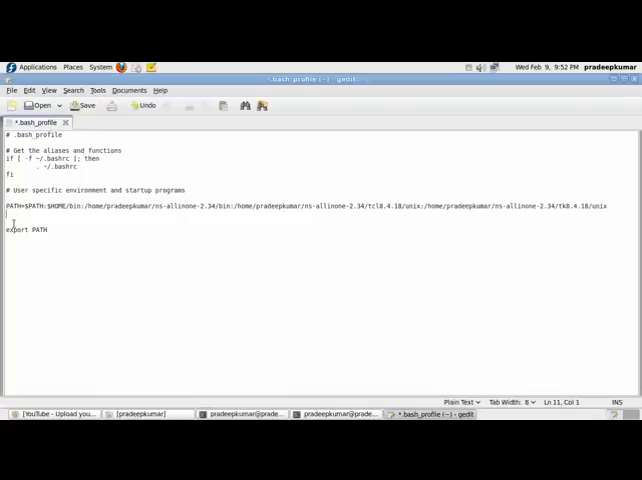
{"action": "type", "text": "/home/pradeepkumar/ns-allinone-2.34/otcl-1.13, /home/pradeepkumar/ns-allinone-2.34/lib"}
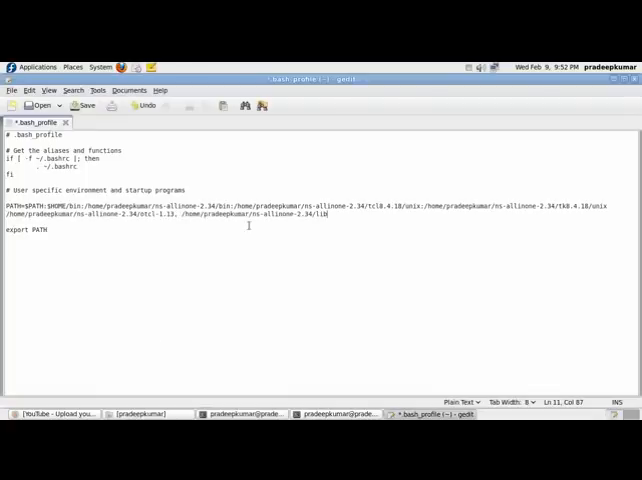